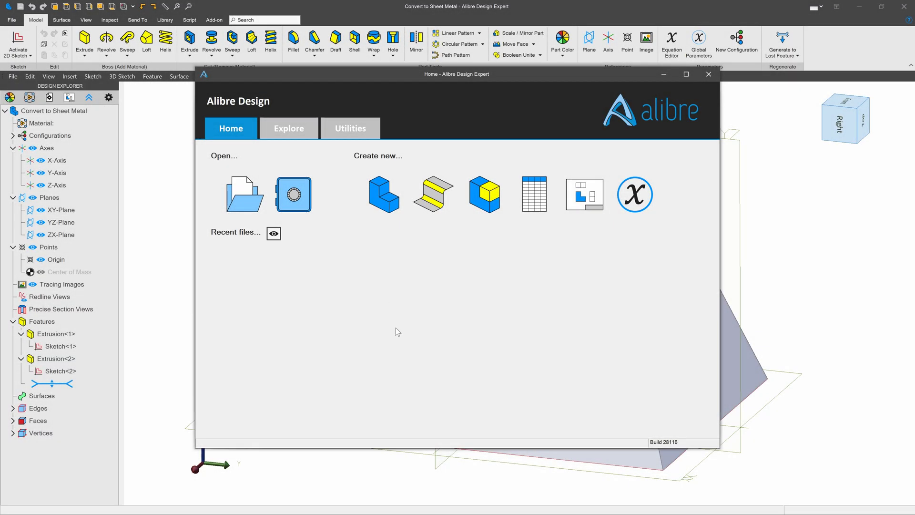
pyautogui.moveTo(430, 201)
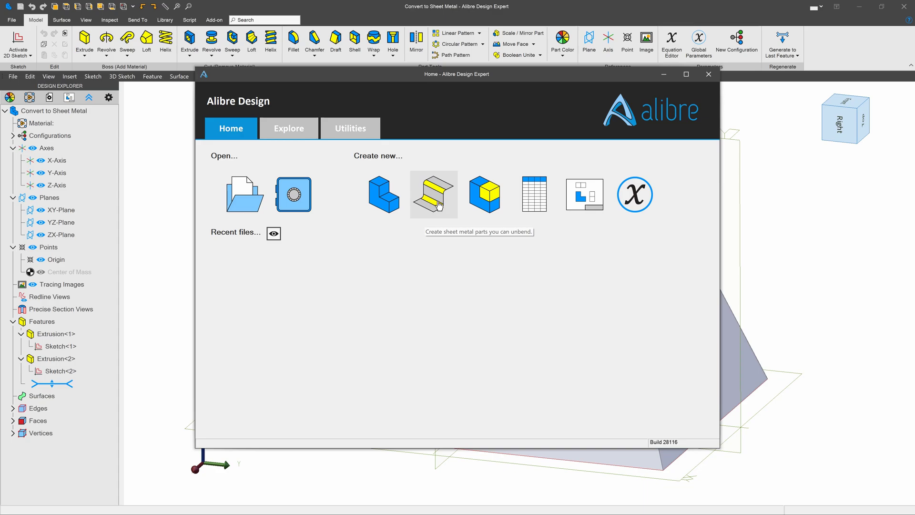
pyautogui.moveTo(438, 205)
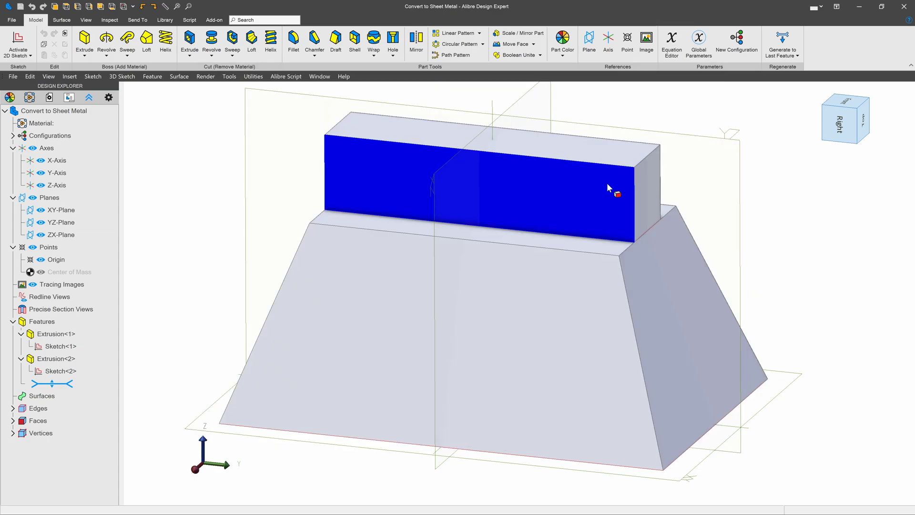
pyautogui.moveTo(606, 189)
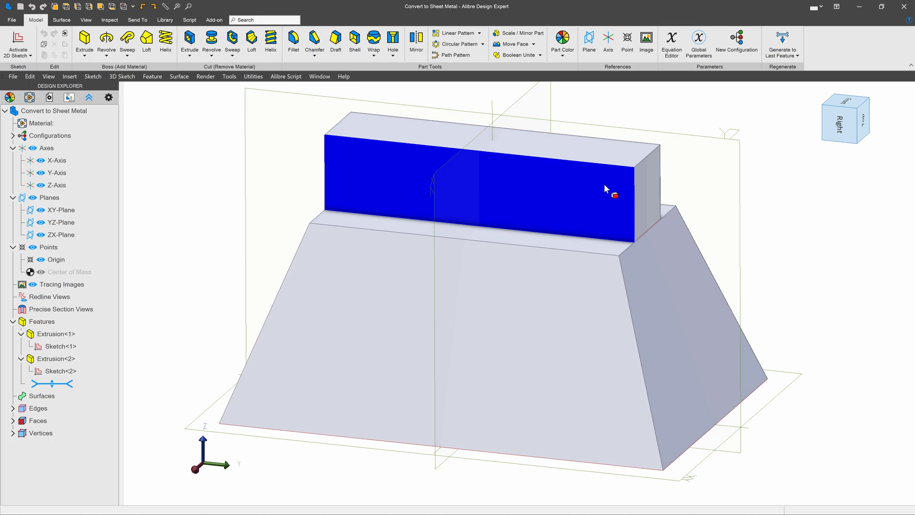
pyautogui.click(684, 170)
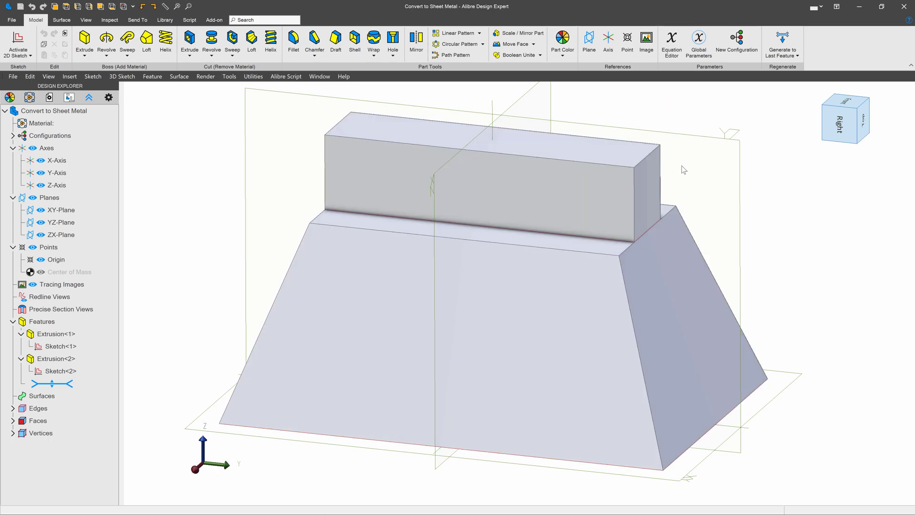
pyautogui.moveTo(733, 238)
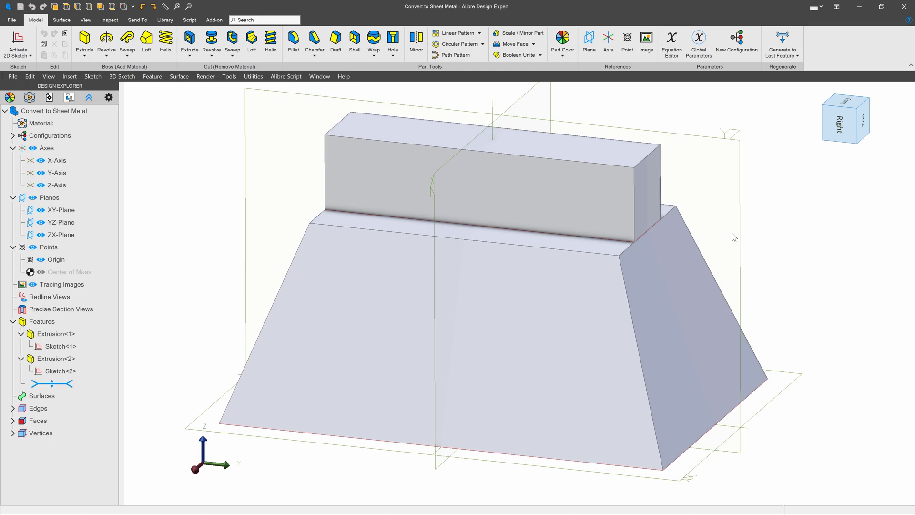
pyautogui.click(667, 278)
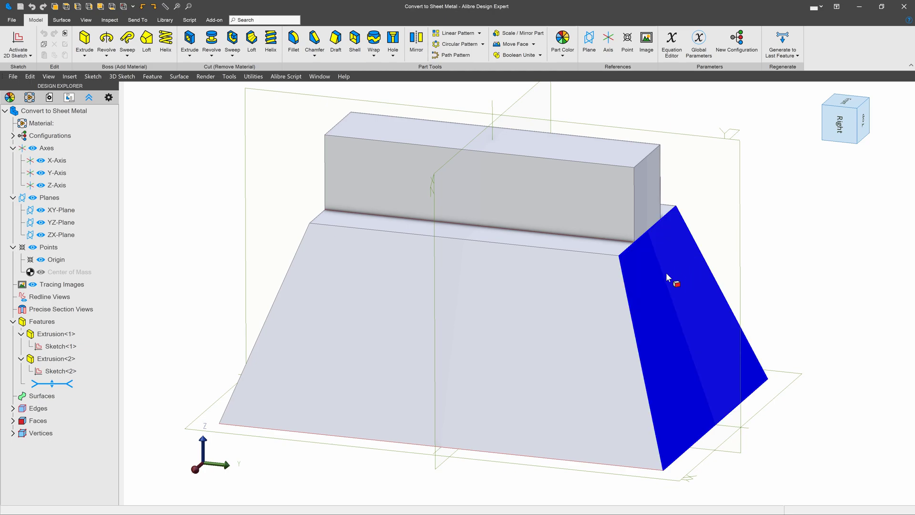
pyautogui.moveTo(653, 263)
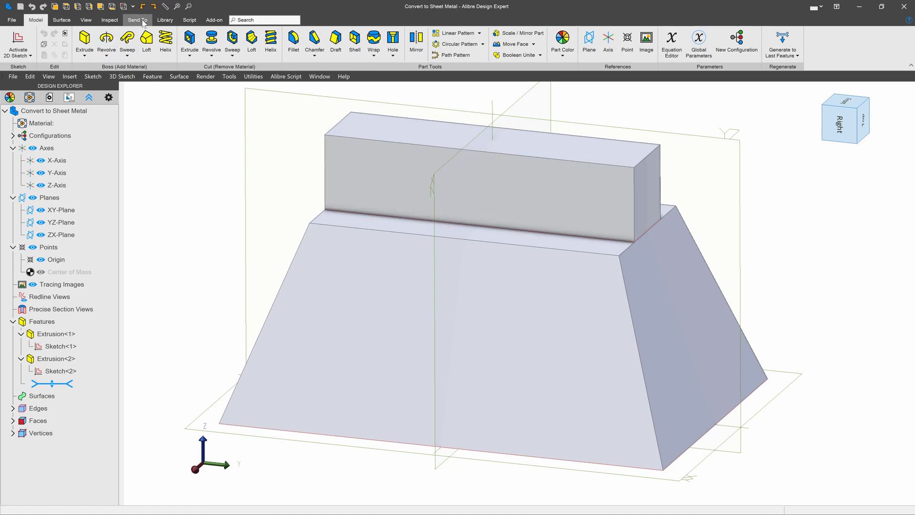
# Step: Launch Convert to Sheet Metal from the Send To options for the solid part
pyautogui.click(138, 20)
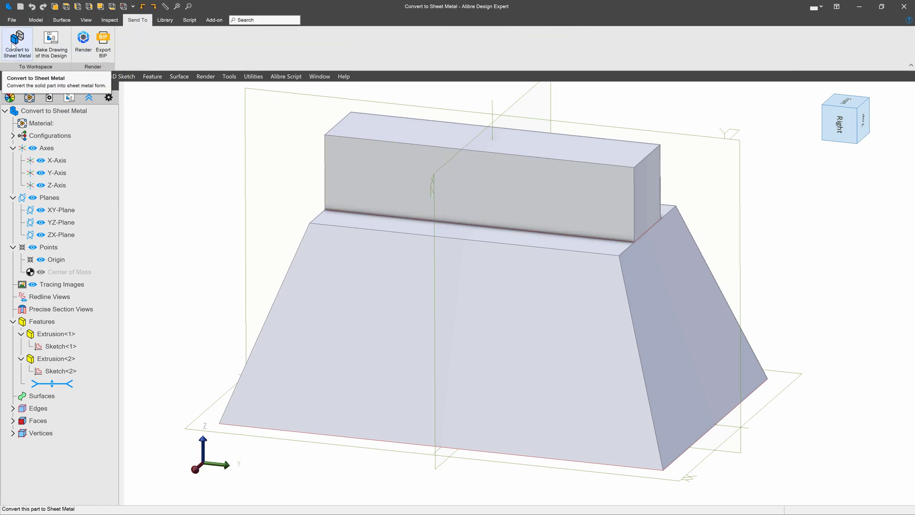
pyautogui.click(17, 37)
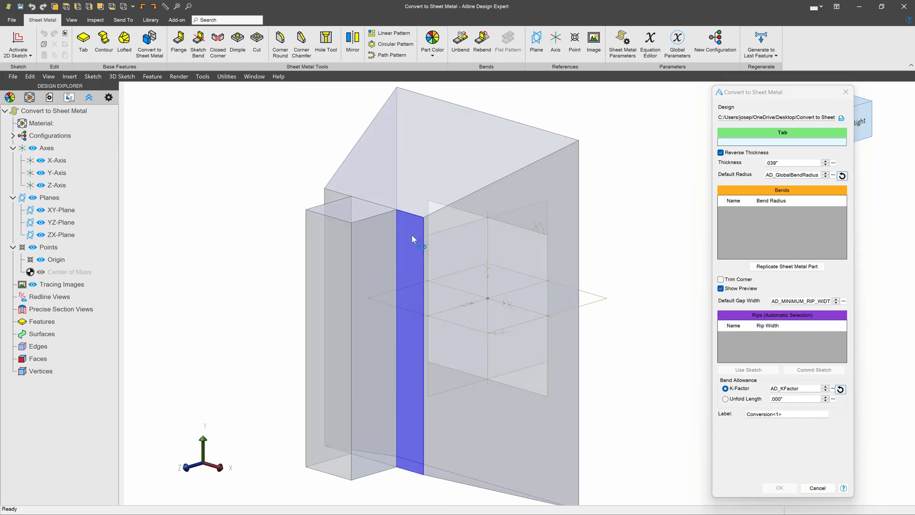
# Step: Orbit to the slanted side and set that face as the conversion's Tab face
pyautogui.moveTo(414, 239); pyautogui.dragTo(400, 242)
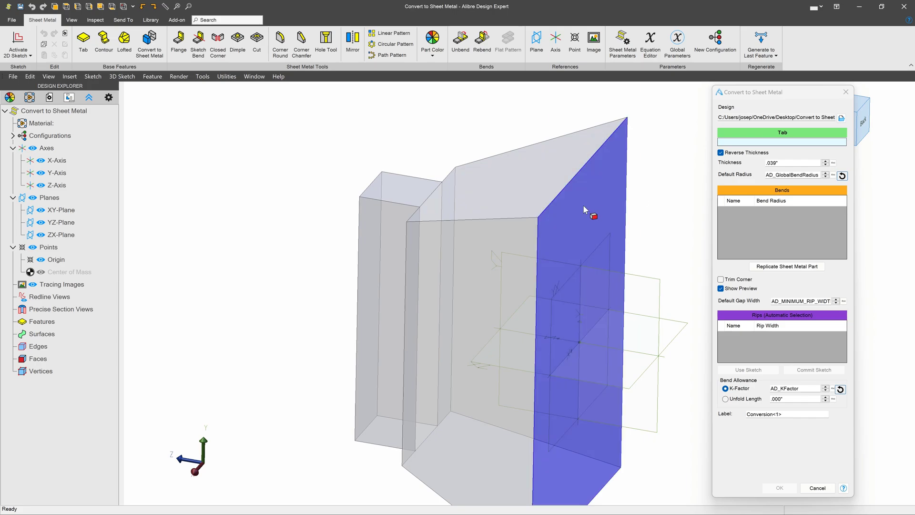
pyautogui.click(584, 223)
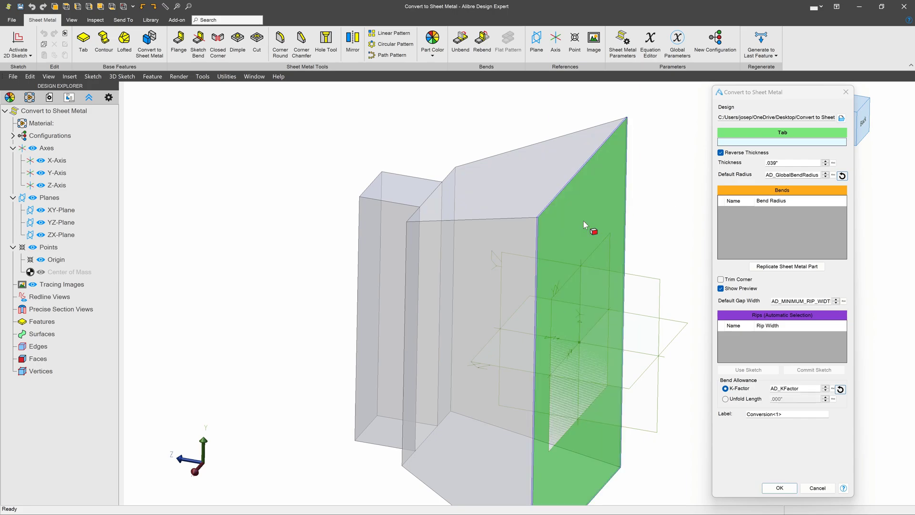
pyautogui.click(589, 228)
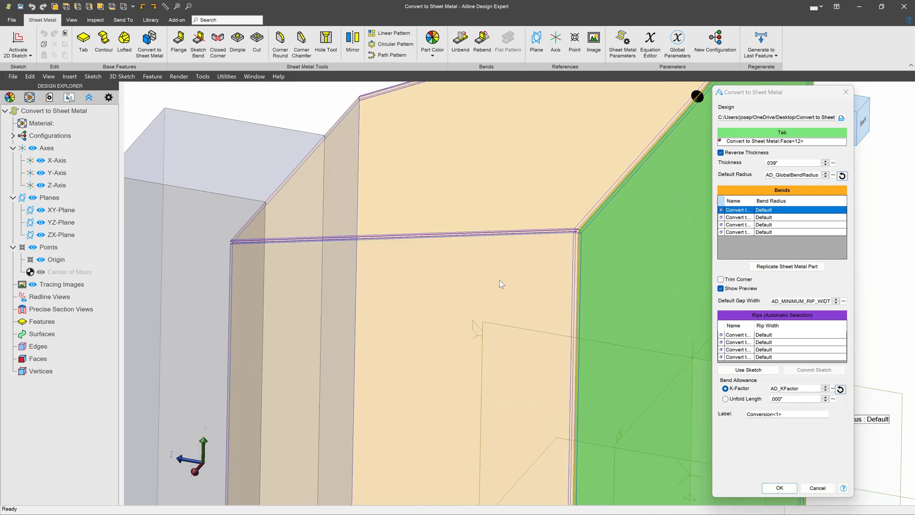
pyautogui.moveTo(762, 317)
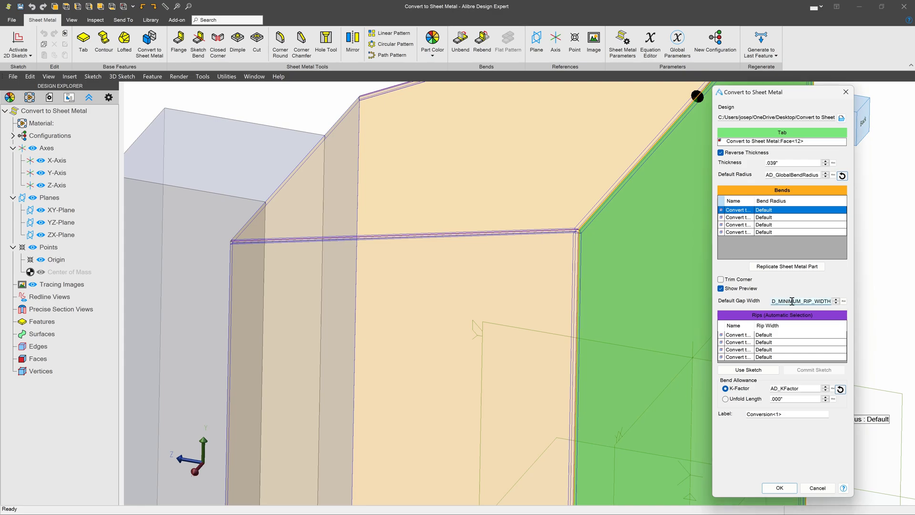
pyautogui.tripleClick(801, 300)
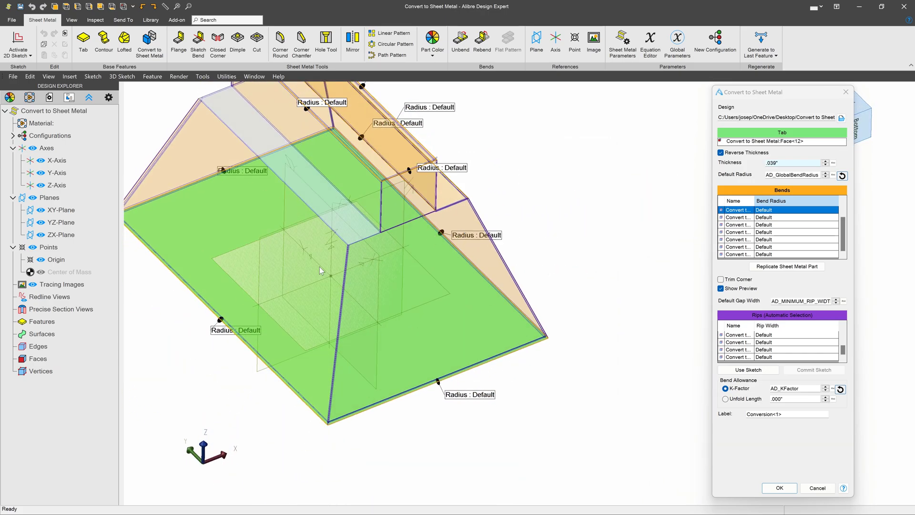
pyautogui.moveTo(320, 270); pyautogui.dragTo(410, 302)
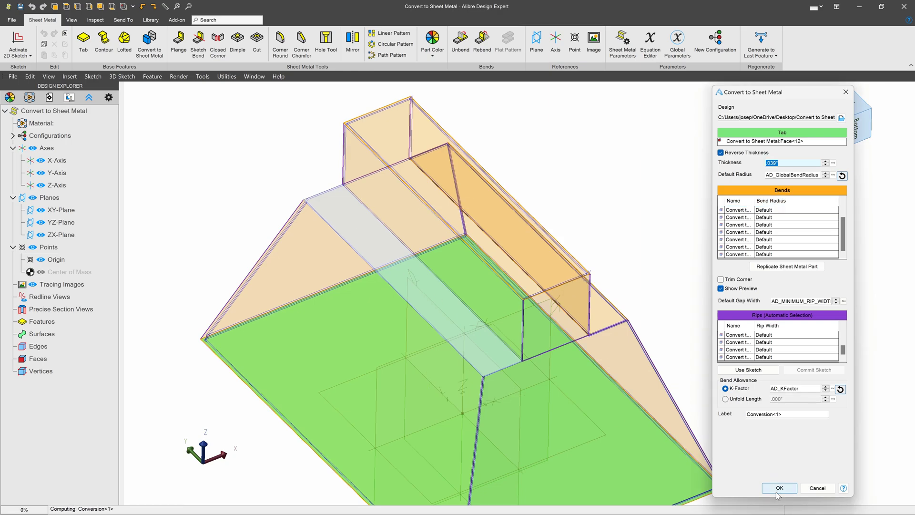
# Step: Apply the conversion to create Conversion<1> with a base tab and flanges
pyautogui.click(779, 488)
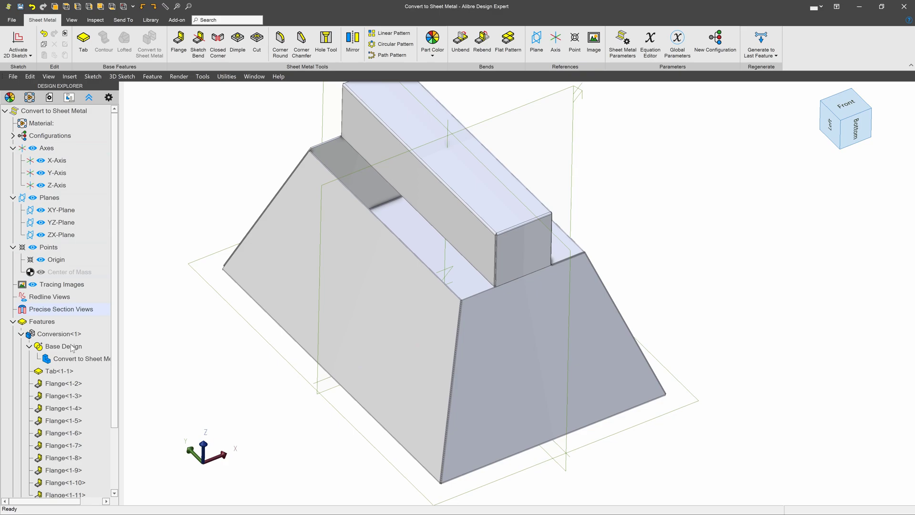
pyautogui.rightClick(52, 334)
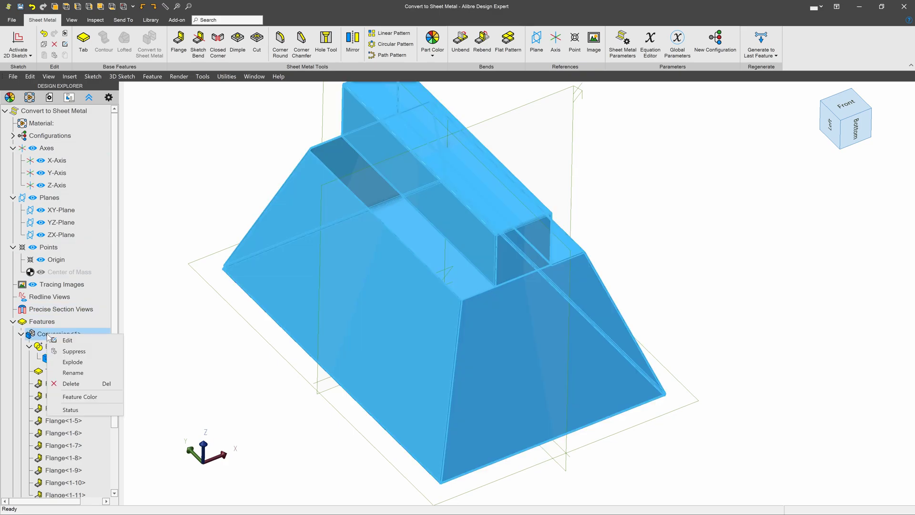
pyautogui.click(68, 340)
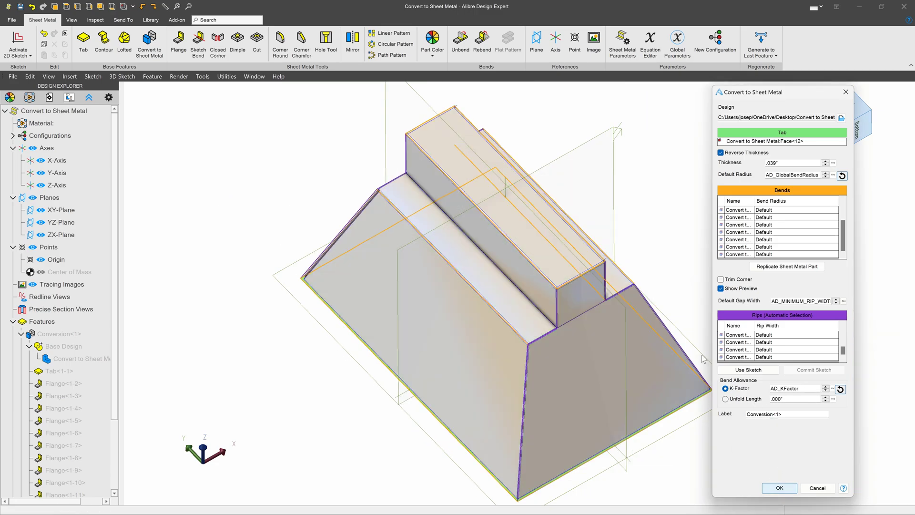
pyautogui.click(780, 488)
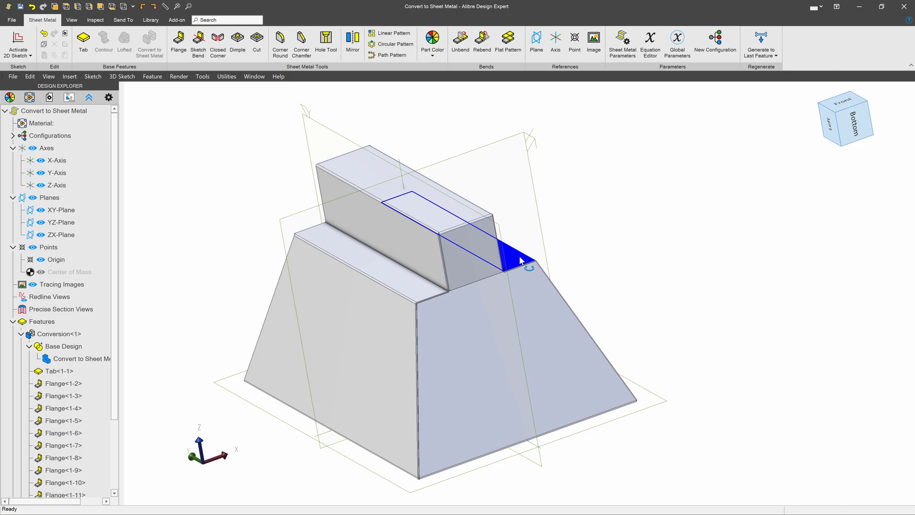
pyautogui.click(507, 38)
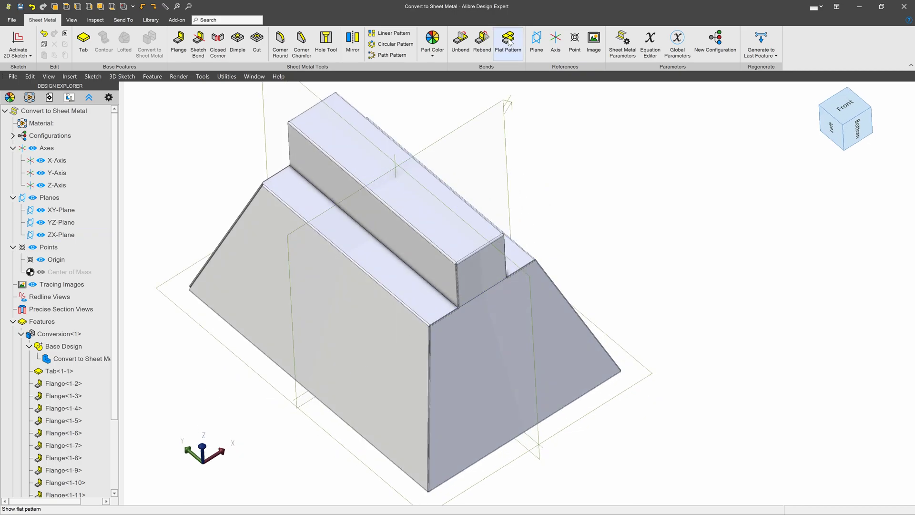
pyautogui.click(508, 38)
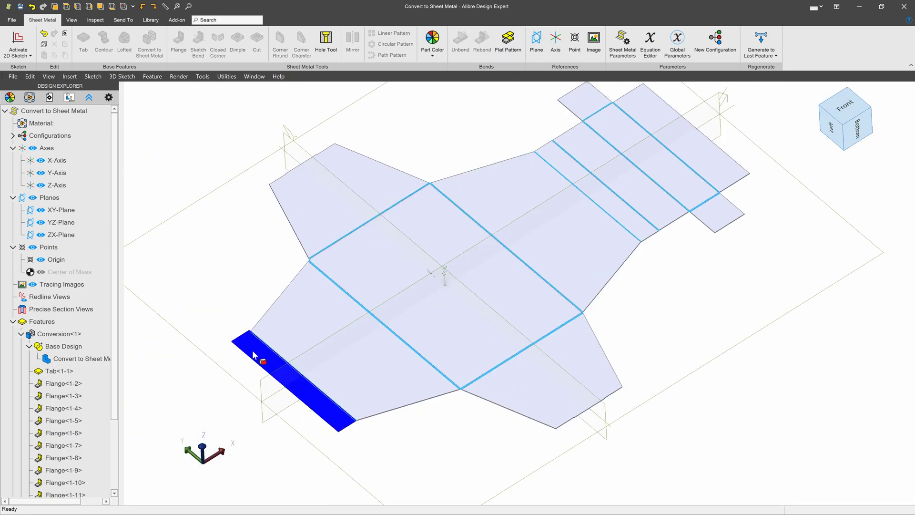
pyautogui.click(508, 41)
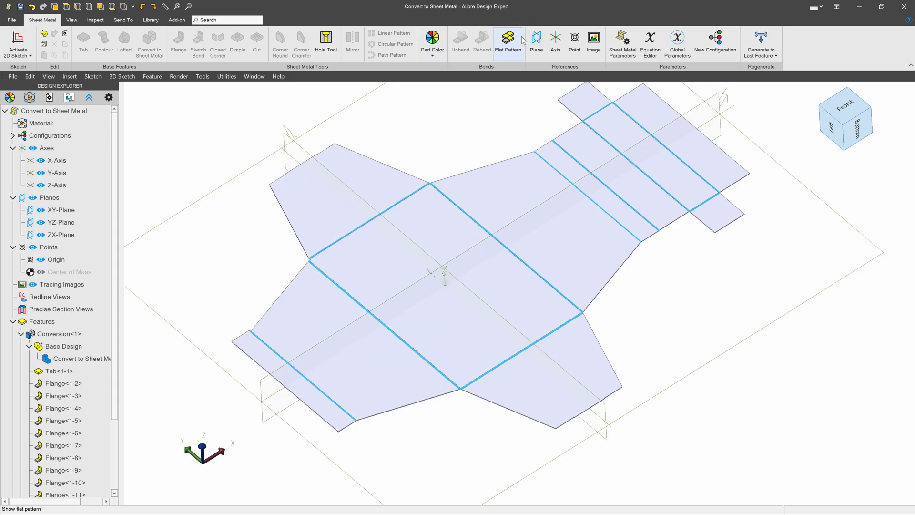
pyautogui.click(508, 38)
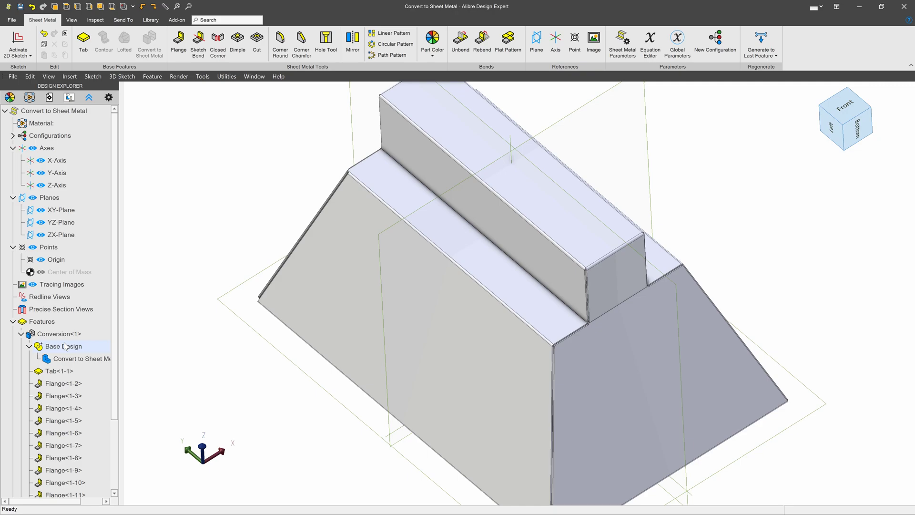
# Step: Reopen Conversion<1> for editing, adjust its bends, and apply the recomputed conversion
pyautogui.rightClick(52, 333)
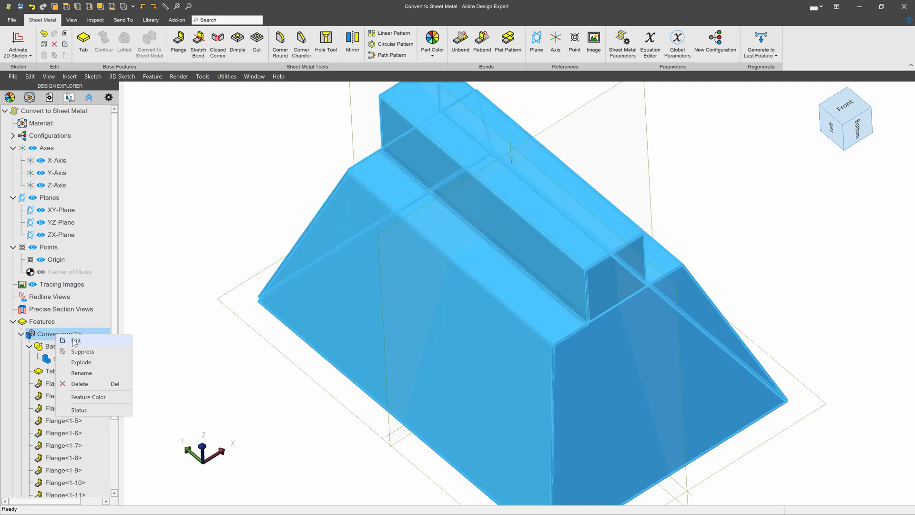
pyautogui.click(76, 340)
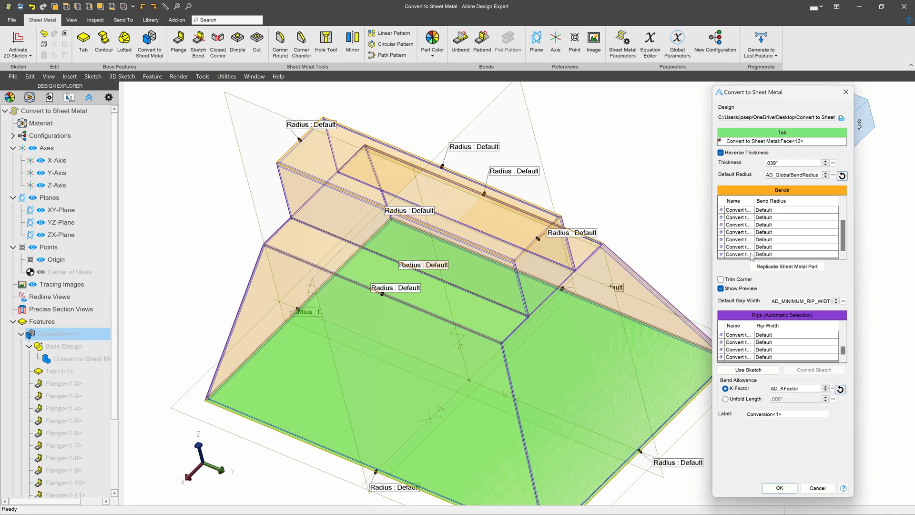
pyautogui.rightClick(738, 254)
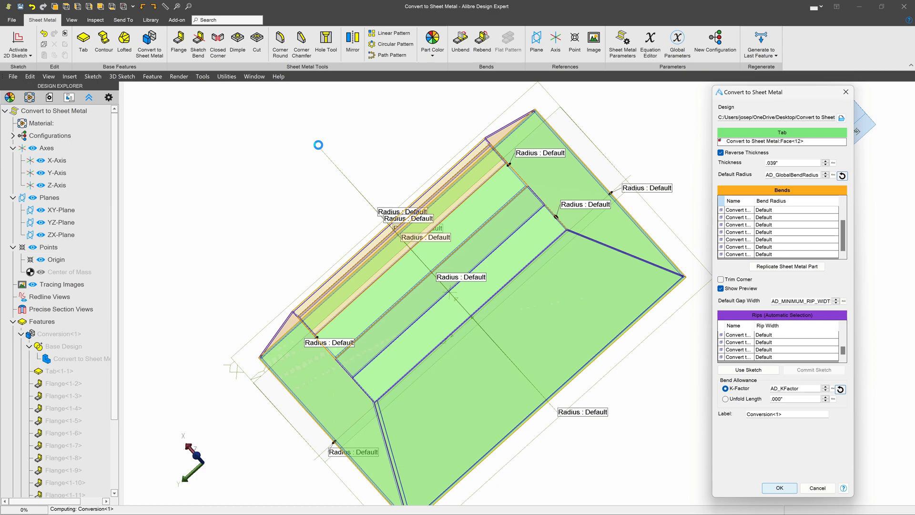
pyautogui.click(779, 488)
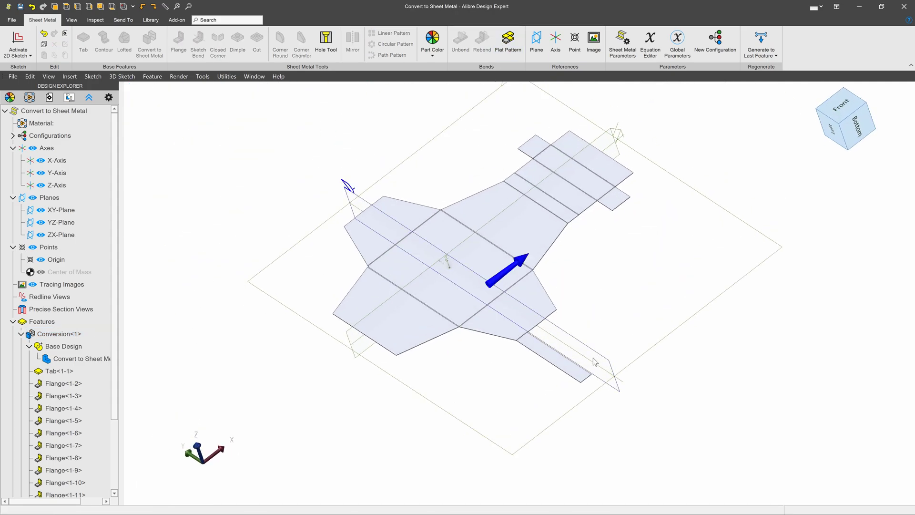
# Step: Select the long strip face in the flat pattern to read its surface area
pyautogui.click(556, 369)
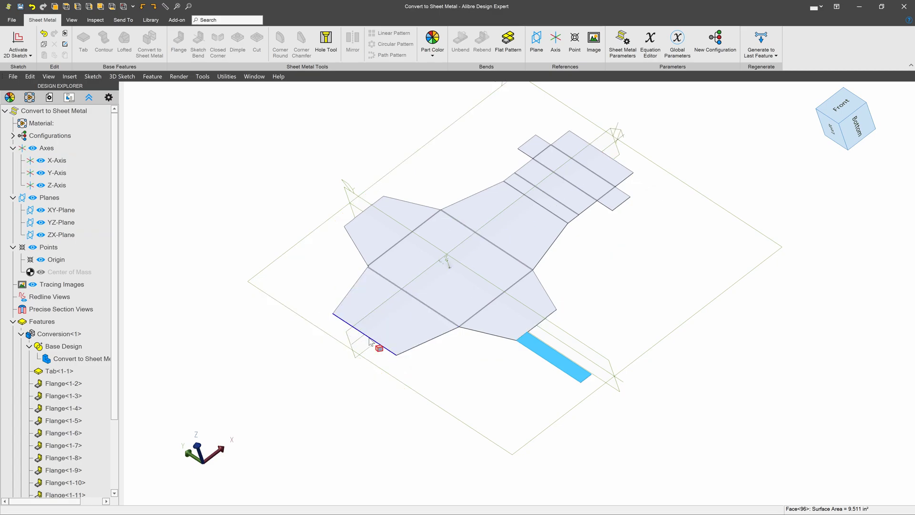
pyautogui.click(412, 279)
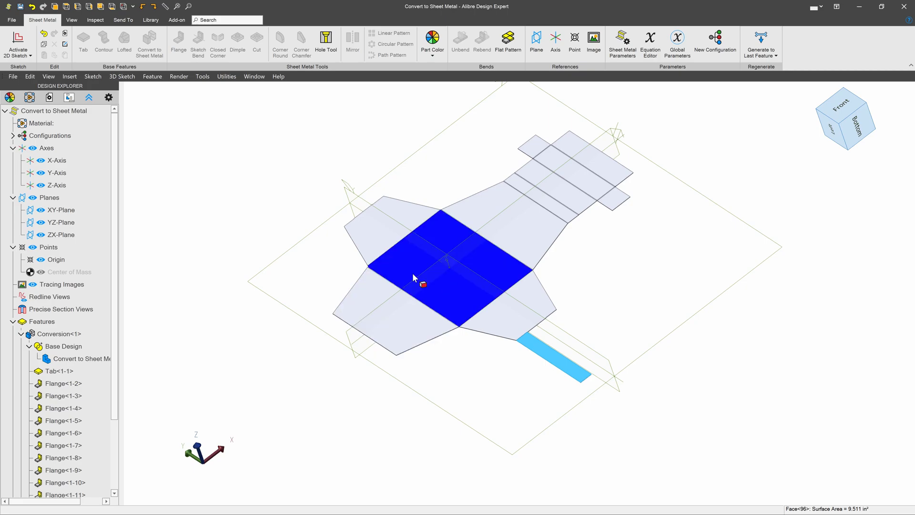
pyautogui.click(57, 334)
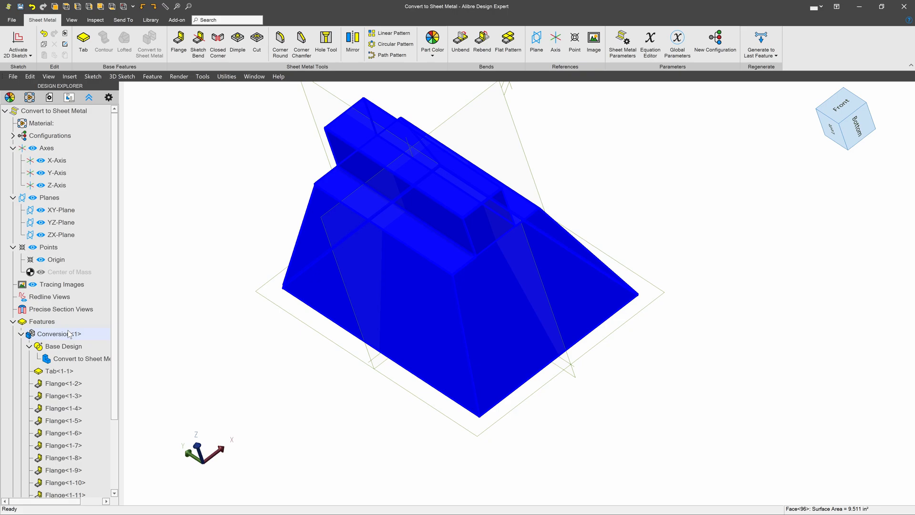
# Step: Edit Conversion<1> and set one bend's radius to .25 inches
pyautogui.doubleClick(59, 334)
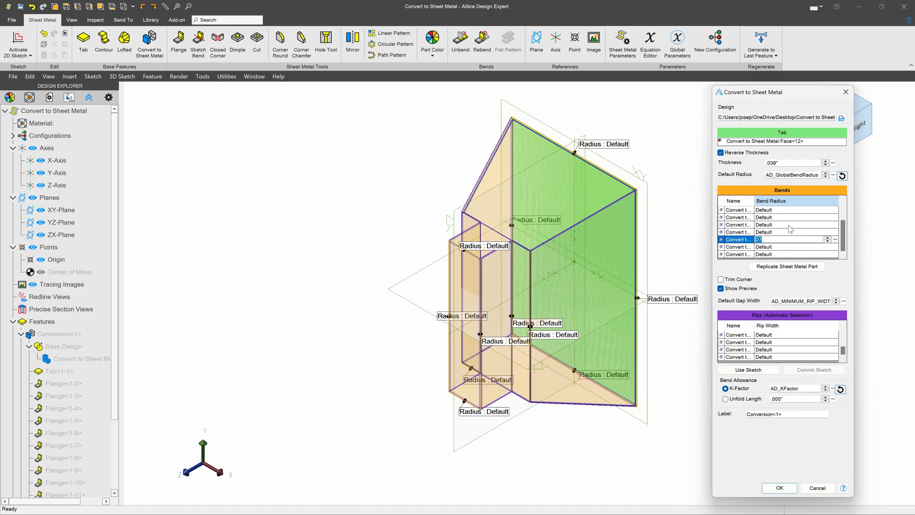
pyautogui.write('.250"')
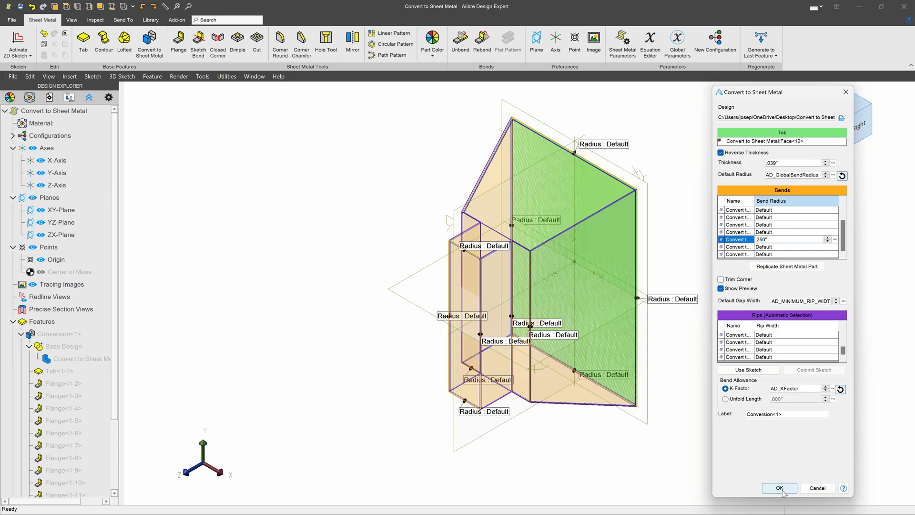
pyautogui.click(779, 487)
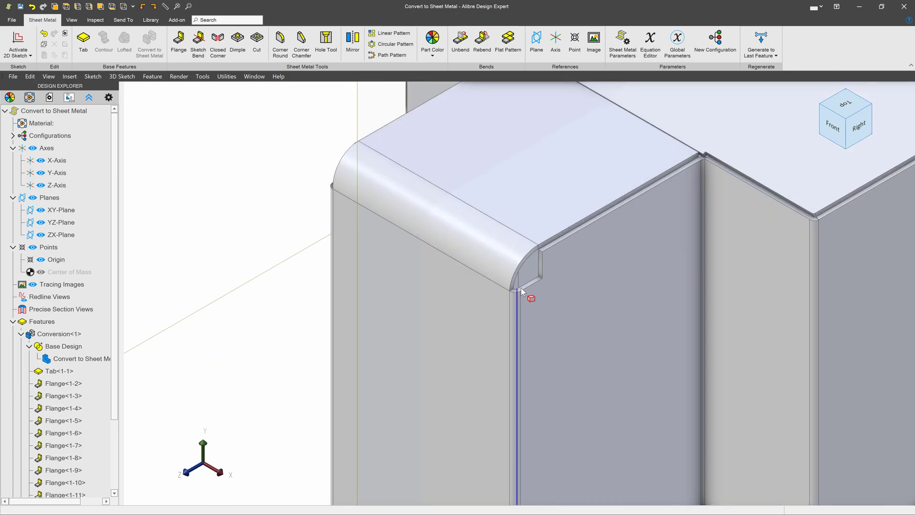
pyautogui.moveTo(522, 292); pyautogui.dragTo(557, 281)
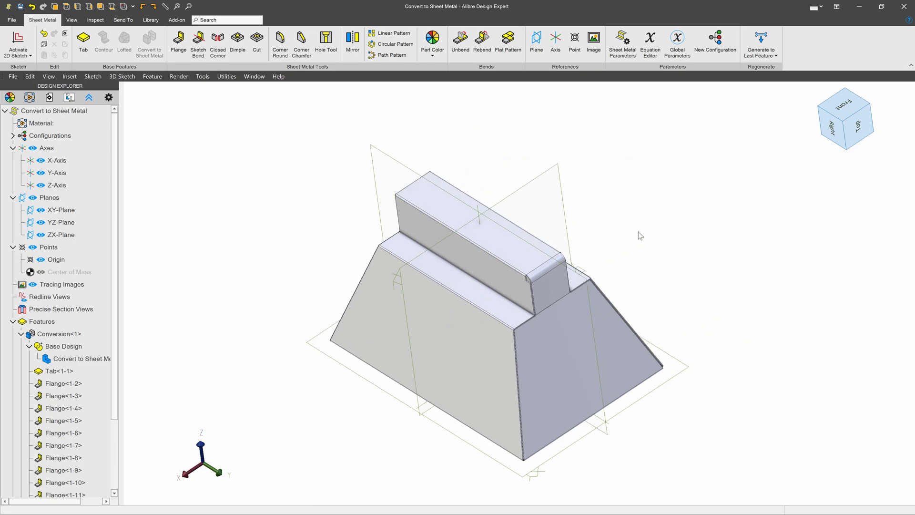
pyautogui.moveTo(672, 254)
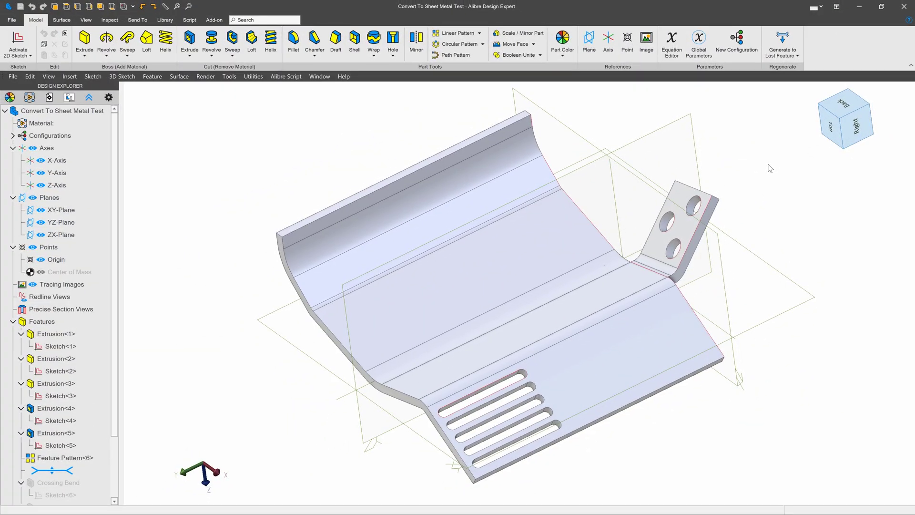
# Step: Switch to the Convert To Sheet Metal Test part and show its Send To options
pyautogui.click(410, 342)
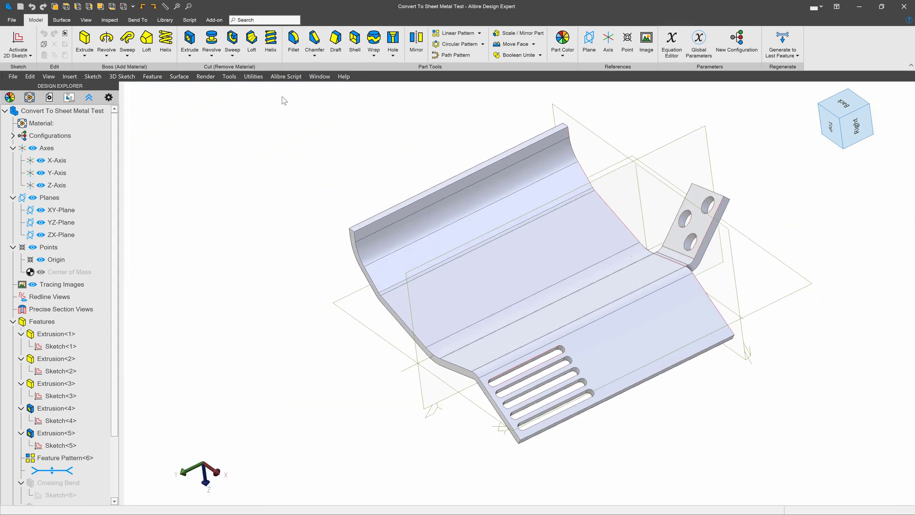
pyautogui.moveTo(166, 20)
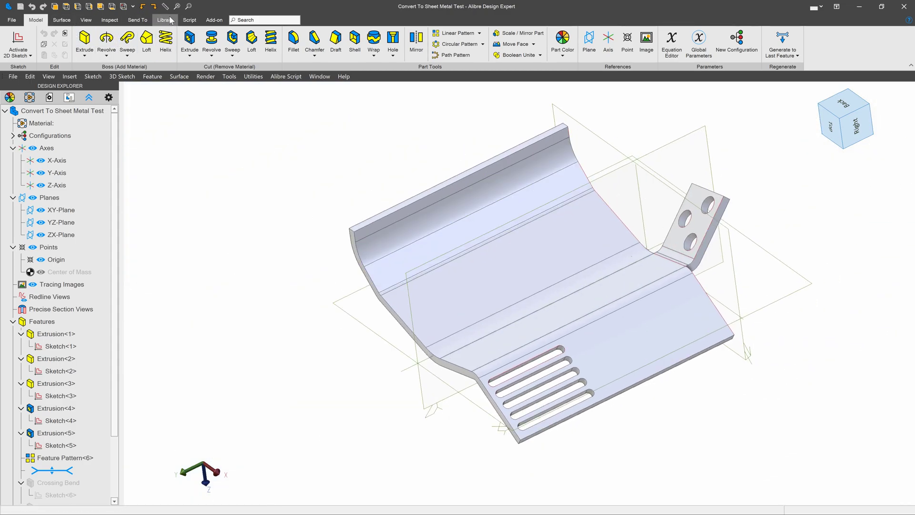
pyautogui.click(138, 20)
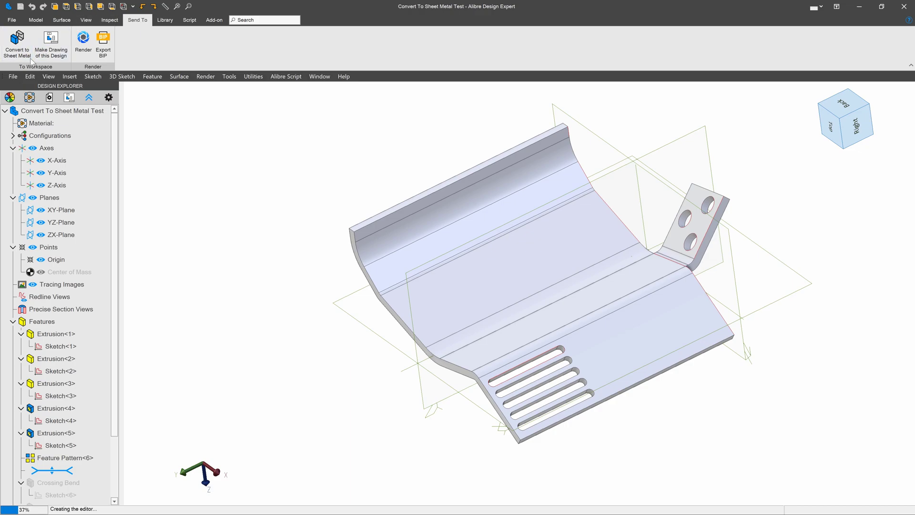
# Step: Convert using the slotted face as Tab with Replicate Sheet Metal Part enabled
pyautogui.click(17, 40)
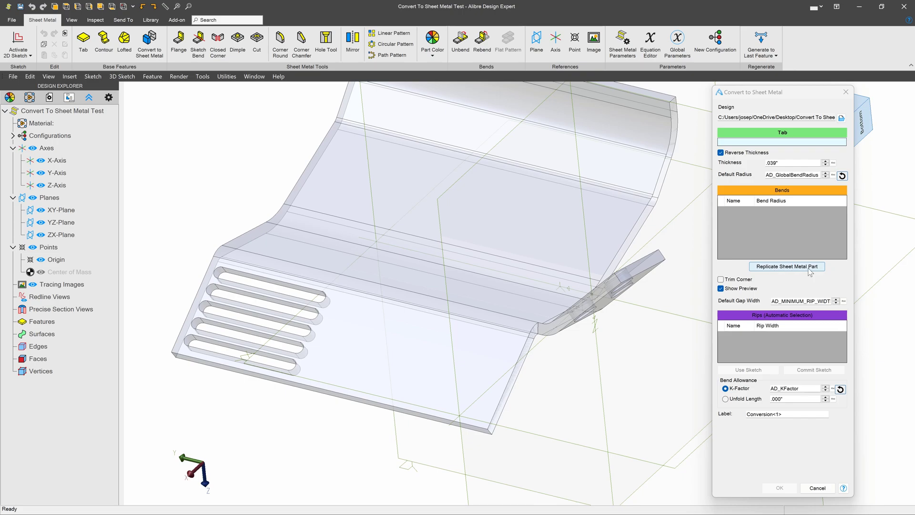
pyautogui.moveTo(795, 271)
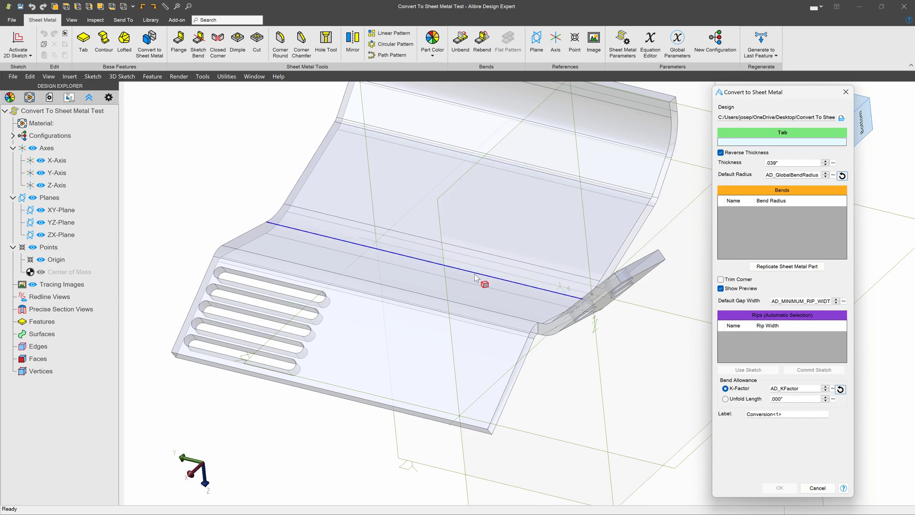
pyautogui.click(434, 374)
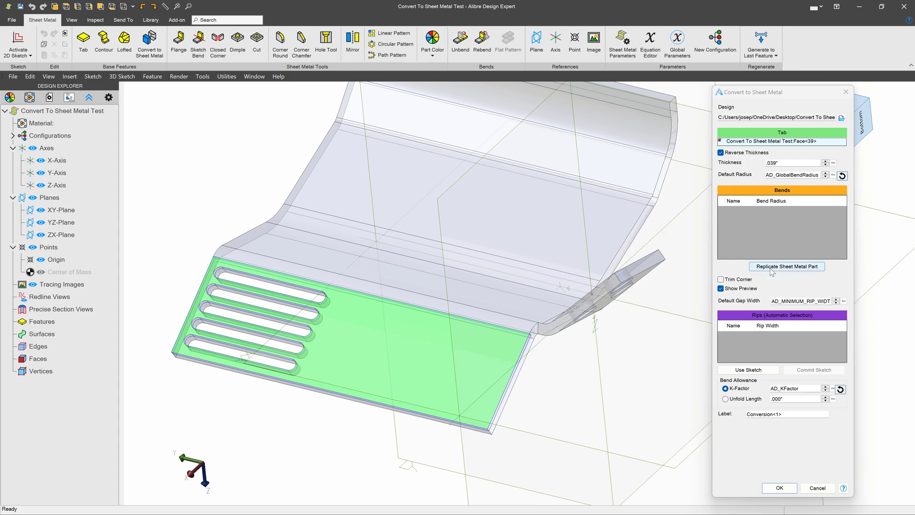
pyautogui.click(786, 266)
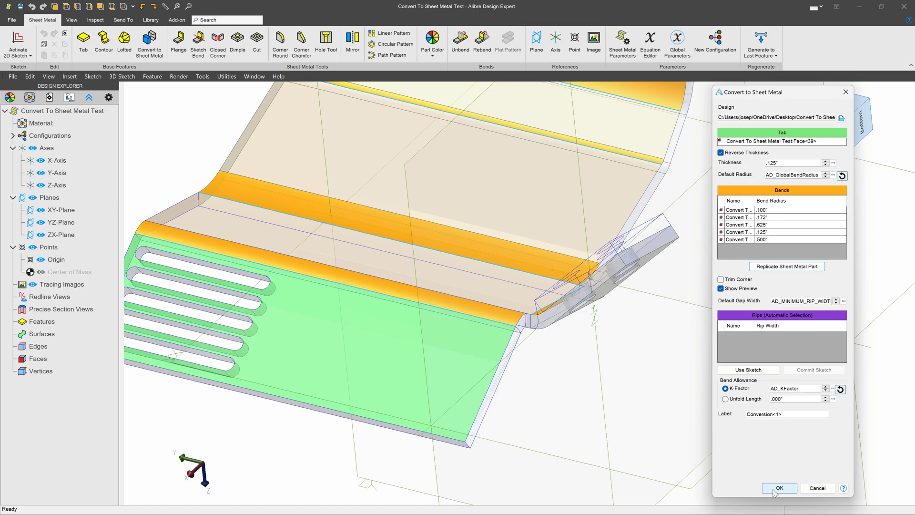
pyautogui.click(780, 487)
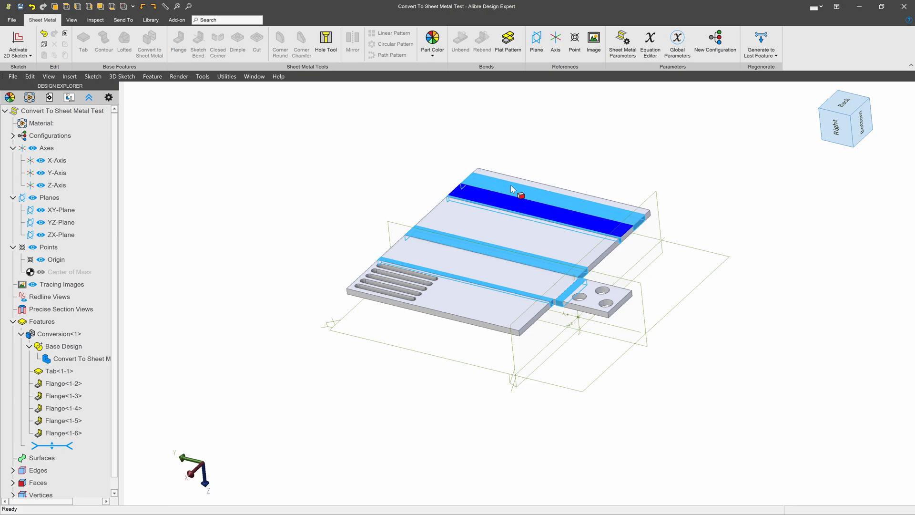
# Step: Toggle Flat Pattern off so the curved bracket refolds into 3D
pyautogui.click(507, 38)
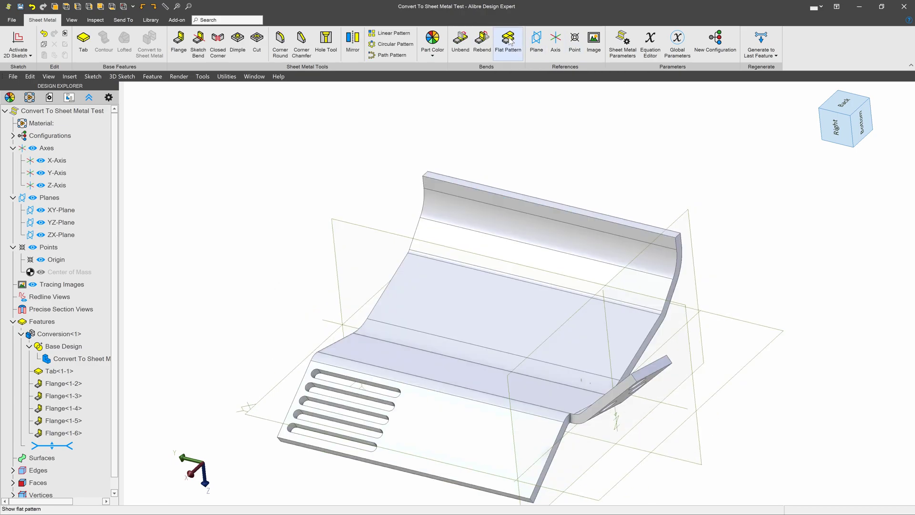
pyautogui.moveTo(511, 43)
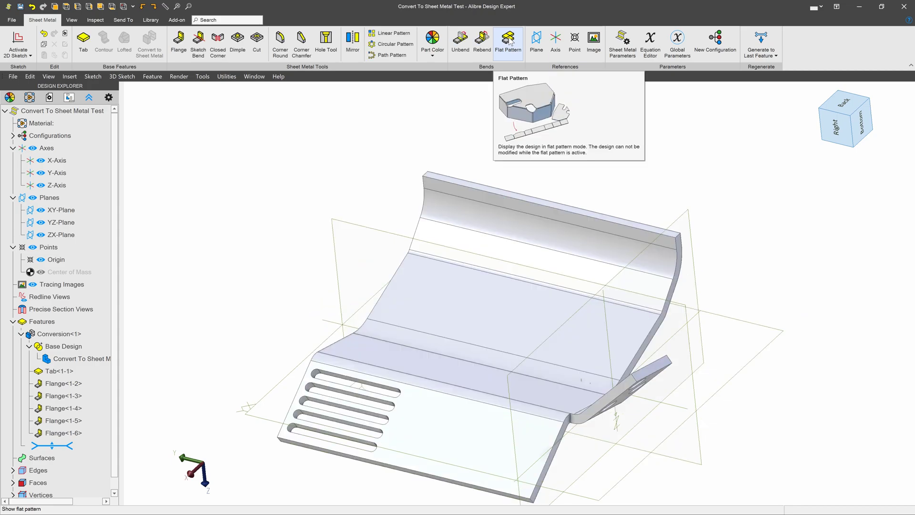
pyautogui.moveTo(344, 245)
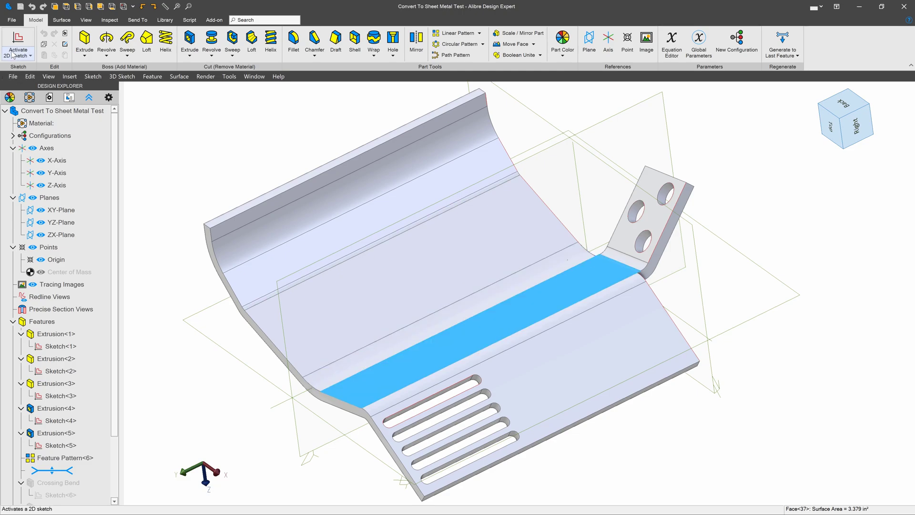
# Step: Sketch a circle on the slotted face and extrude-cut it through the bend
pyautogui.click(18, 42)
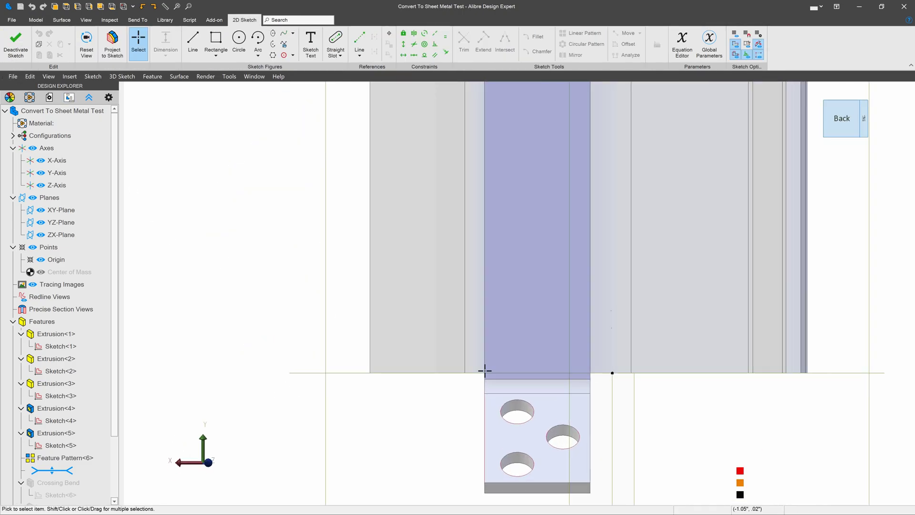
pyautogui.click(238, 37)
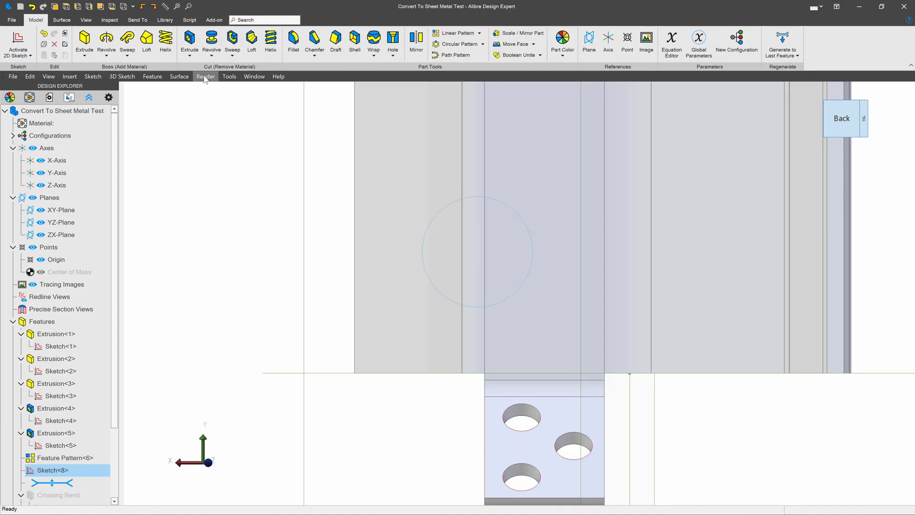
pyautogui.click(190, 39)
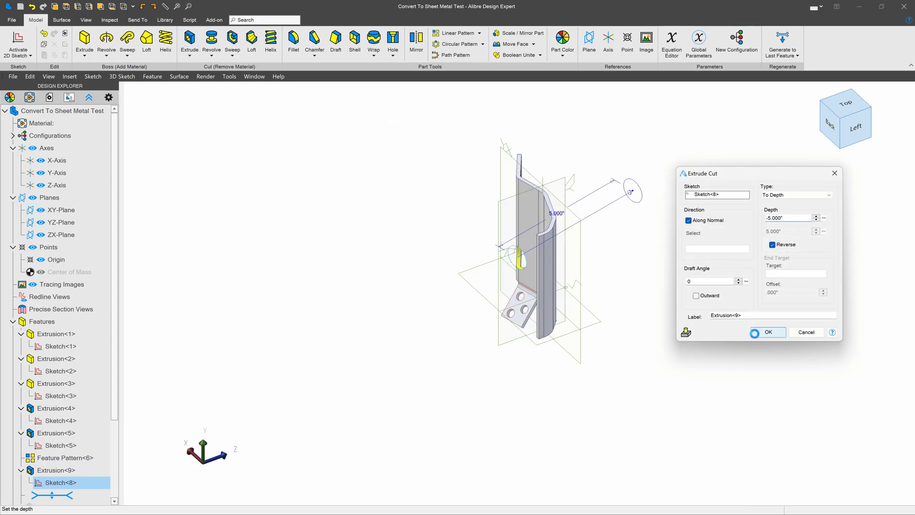
pyautogui.click(767, 332)
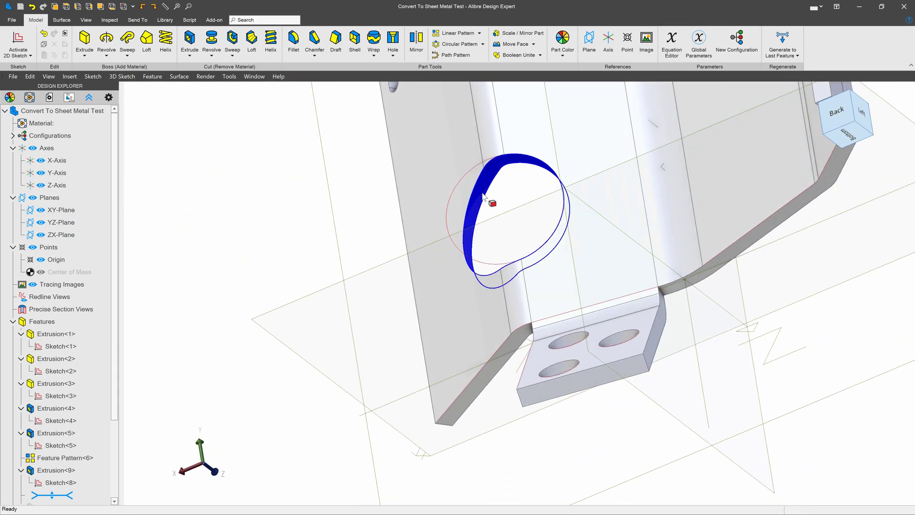
pyautogui.click(440, 279)
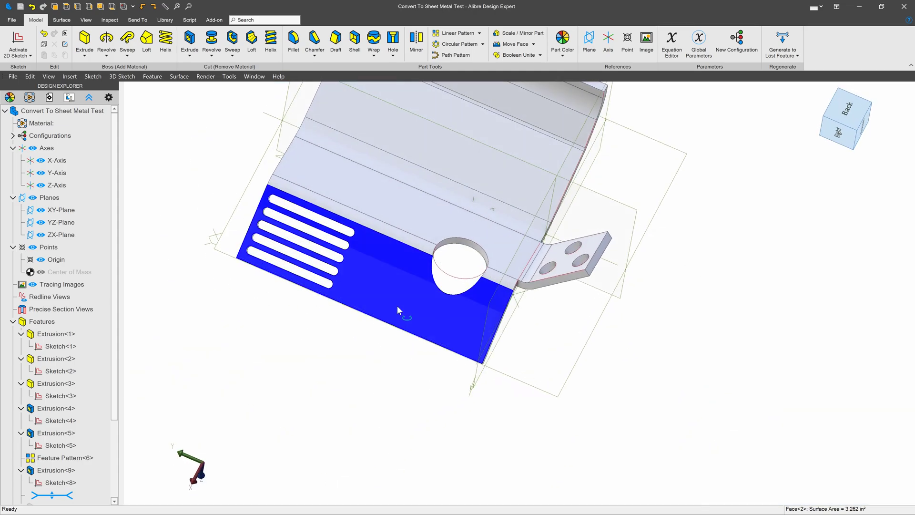
pyautogui.moveTo(397, 309); pyautogui.dragTo(315, 163)
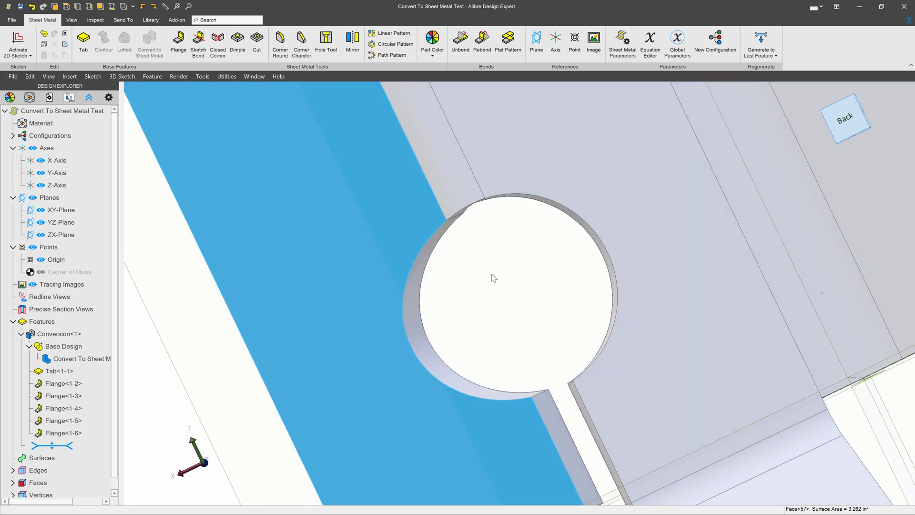
# Step: Delete the cut hole from the solid part after reviewing the regenerated sheet metal hole
pyautogui.click(415, 397)
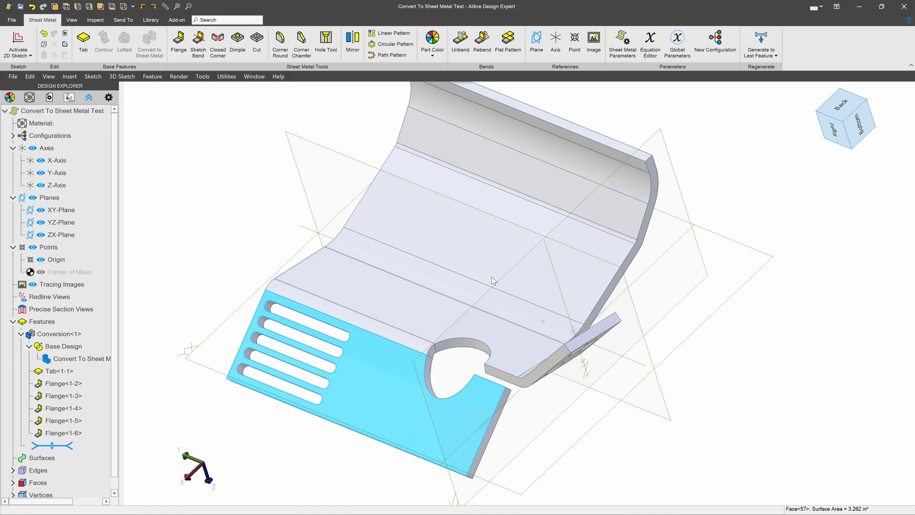
pyautogui.moveTo(481, 41)
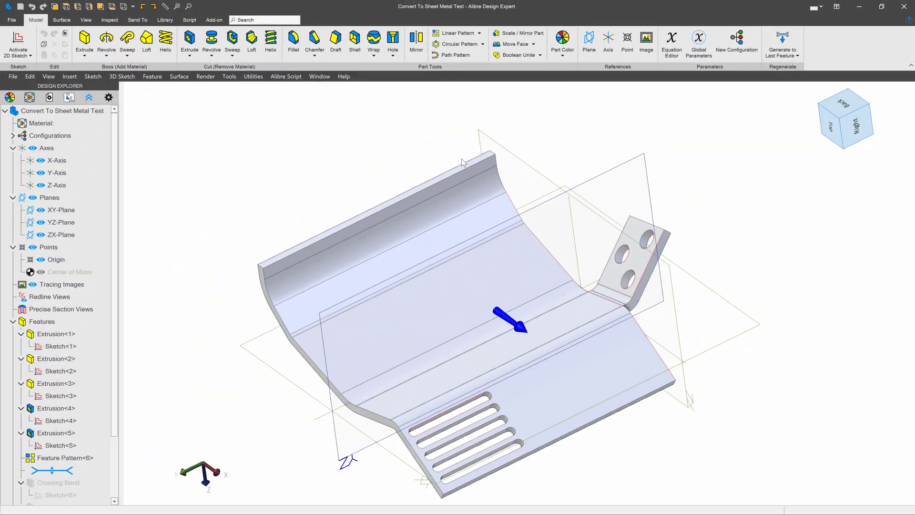
# Step: Convert the hole-free solid to sheet metal again, keeping tab and bends, and sketch a rip line
pyautogui.click(137, 20)
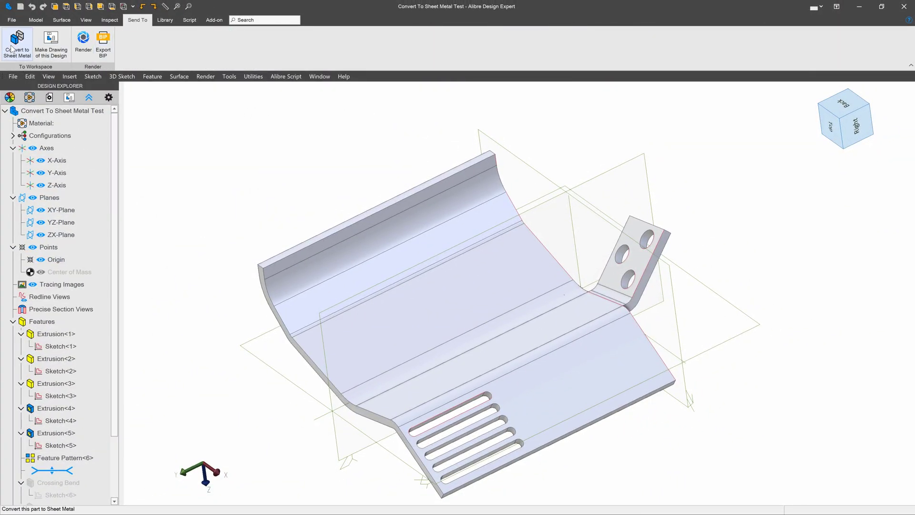
pyautogui.click(20, 40)
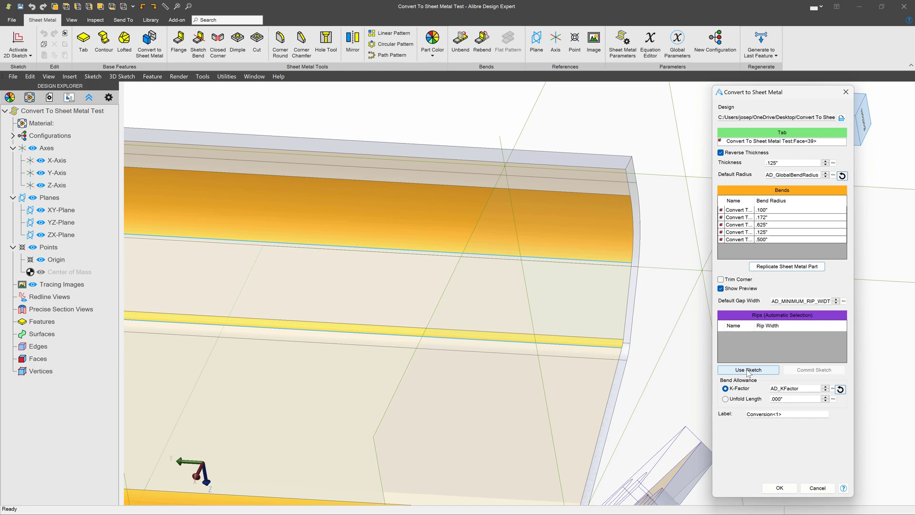
pyautogui.click(747, 370)
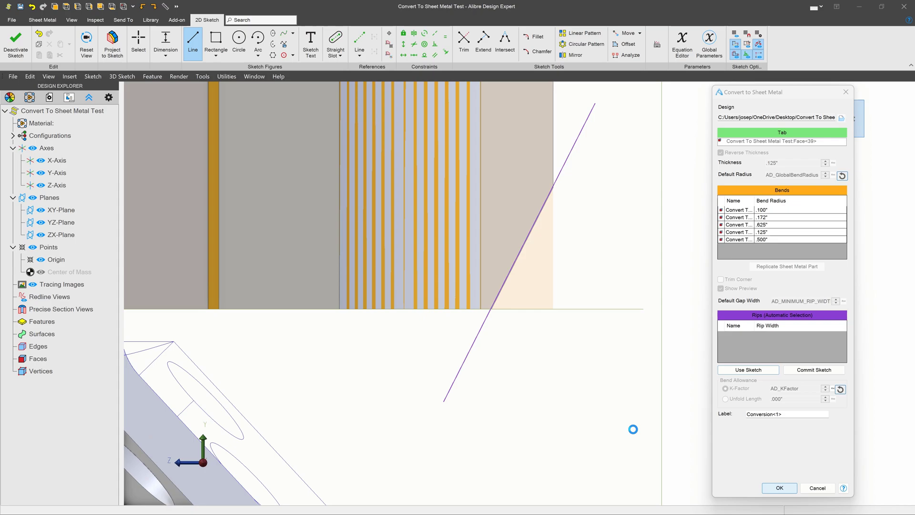
# Step: Commit the rip sketch, finish the conversion, and orbit to inspect the ripped edge
pyautogui.click(779, 488)
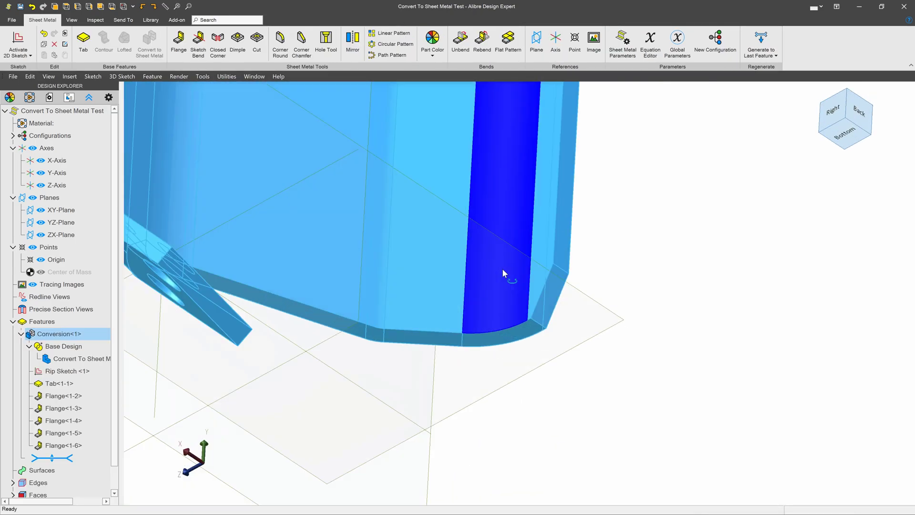
pyautogui.moveTo(503, 272); pyautogui.dragTo(697, 251)
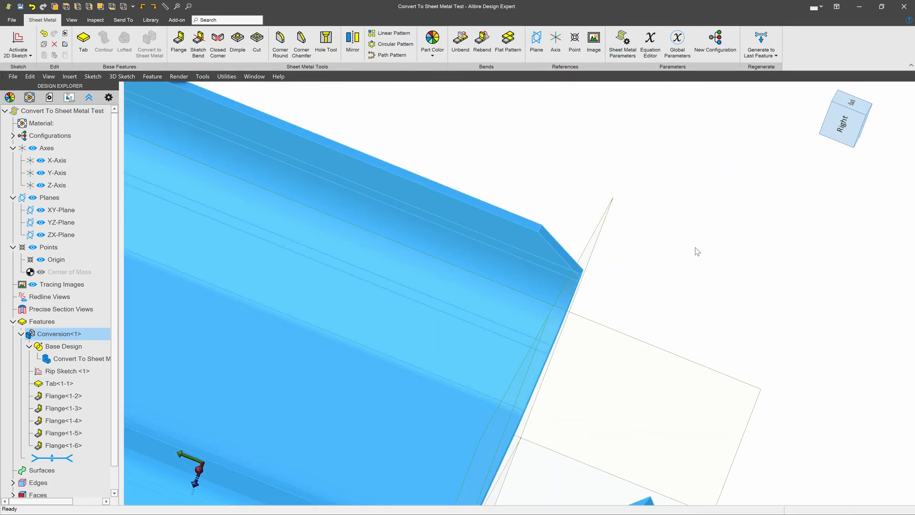